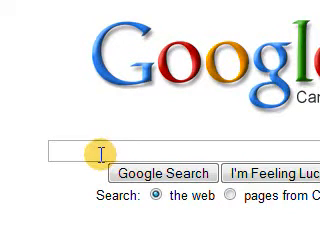
Search Google for 'snipshot' to find the online photo editor.
text(s)
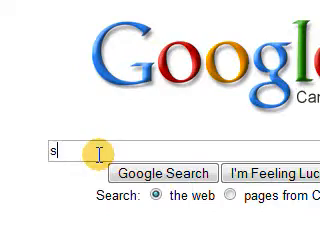
text(nipshot)
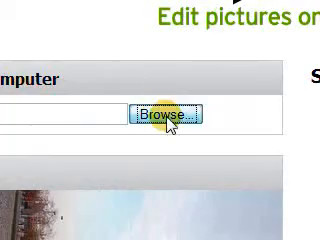
Browse for a photo on the computer and upload it to Snipshot.
click(165, 114)
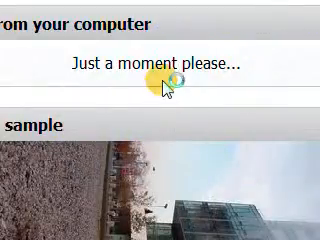